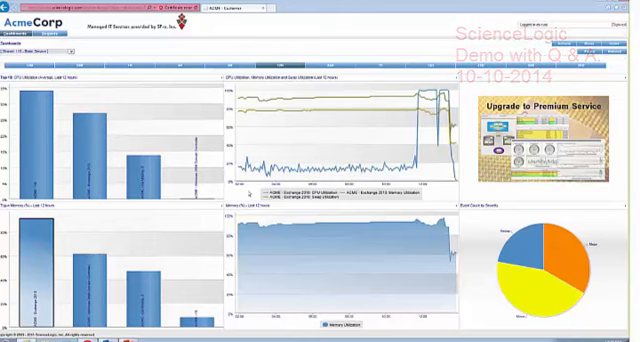
mouse_move(144, 276)
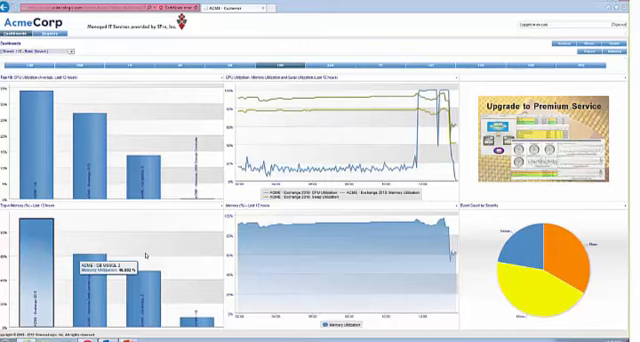
mouse_move(272, 248)
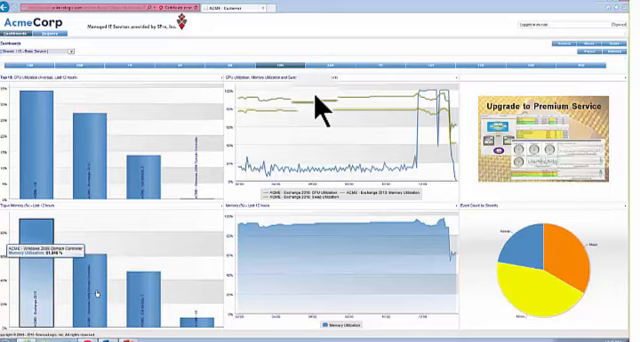
mouse_move(100, 270)
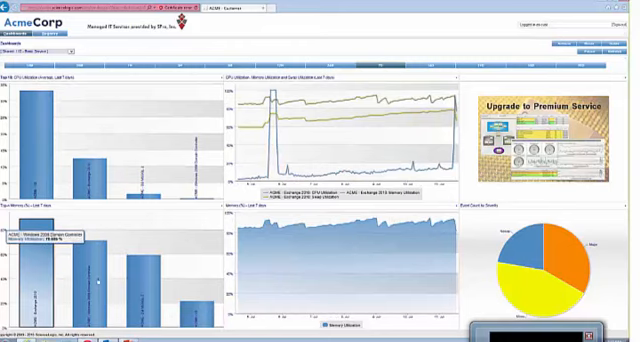
mouse_move(416, 120)
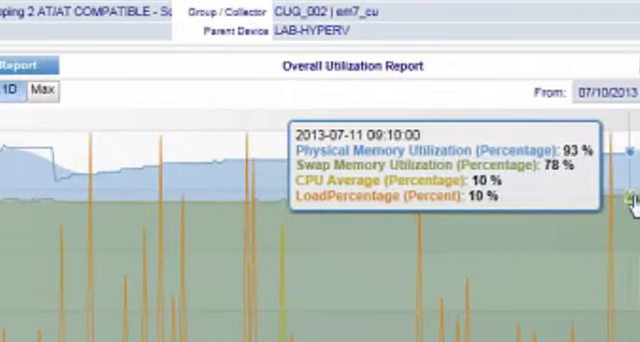
mouse_move(364, 270)
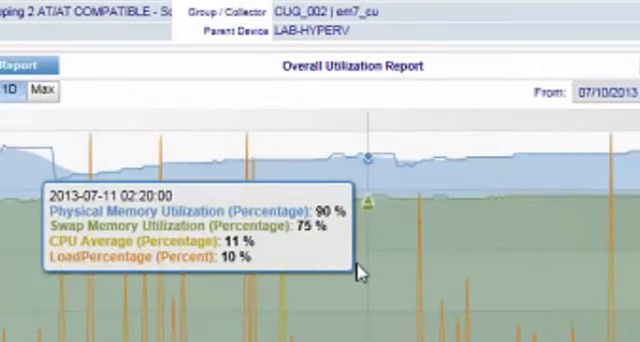
mouse_move(362, 270)
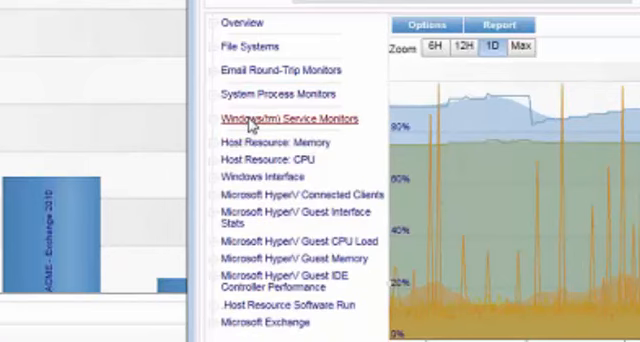
mouse_move(256, 96)
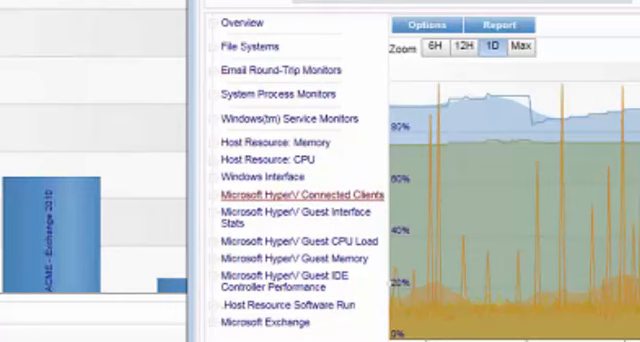
mouse_move(110, 316)
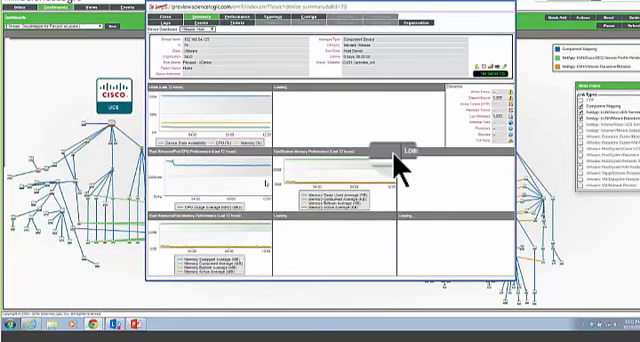
Step: Scroll down the Device Summary window to reveal the performance graphs
scroll(down, 3)
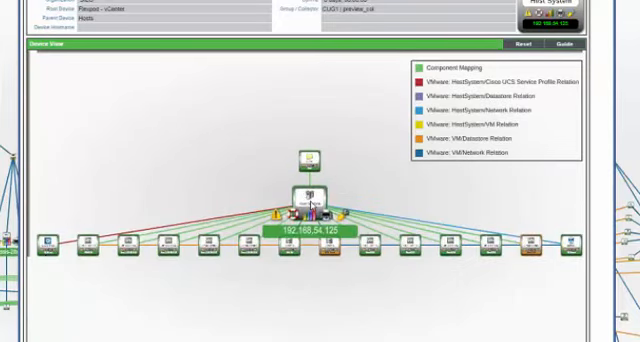
click(312, 200)
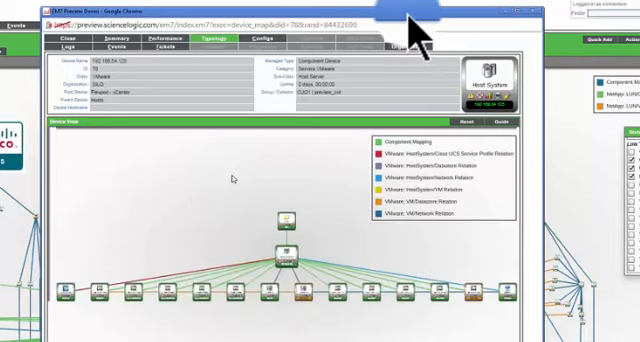
click(304, 288)
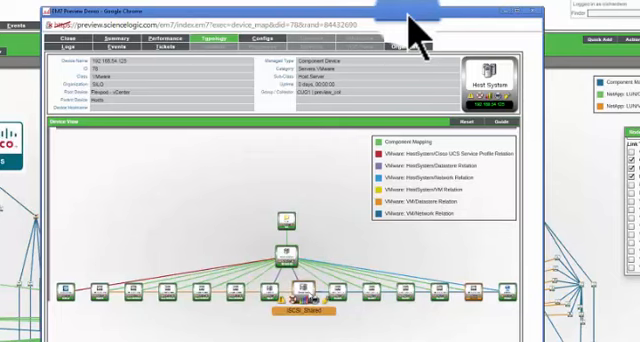
click(232, 290)
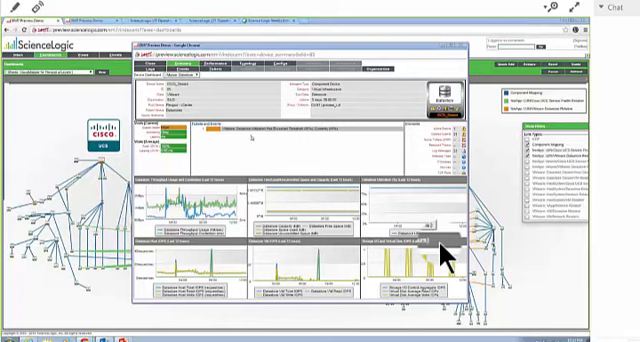
mouse_move(288, 152)
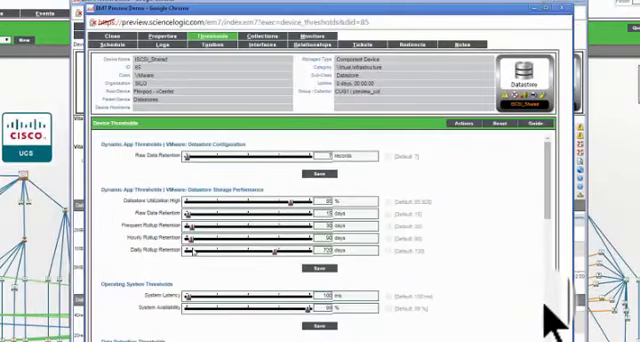
Step: Scroll through the Dynamic App thresholds to the datastore values (85% utilization high, 7-record raw retention)
scroll(down, 3)
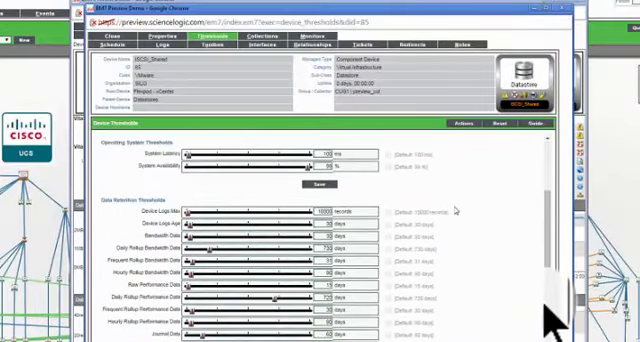
scroll(down, 3)
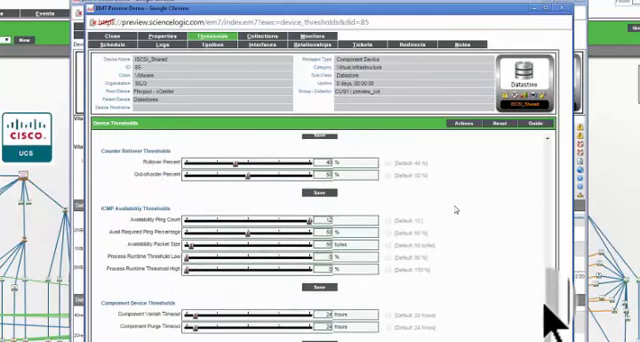
scroll(down, 3)
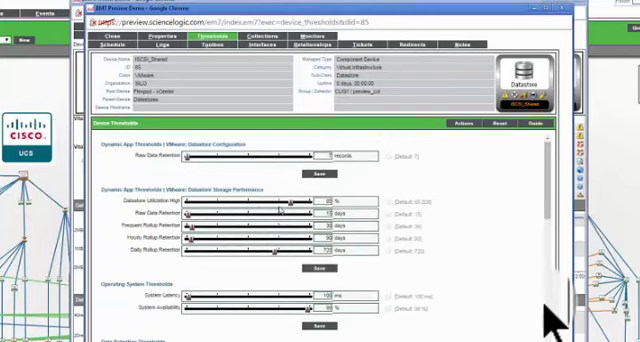
scroll(down, 3)
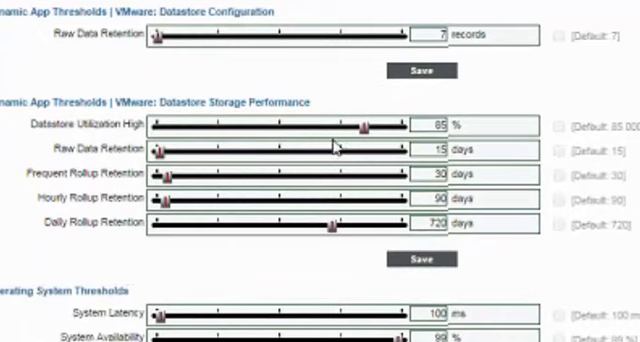
mouse_move(494, 148)
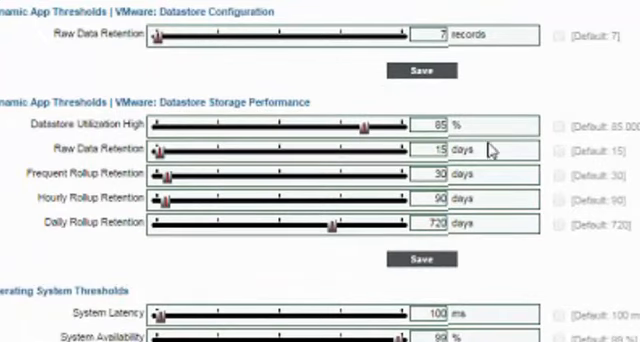
mouse_move(534, 140)
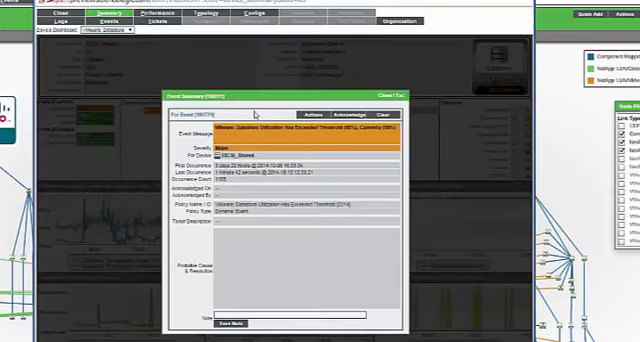
Step: Close the event details window to return to the datastore device summary
click(308, 110)
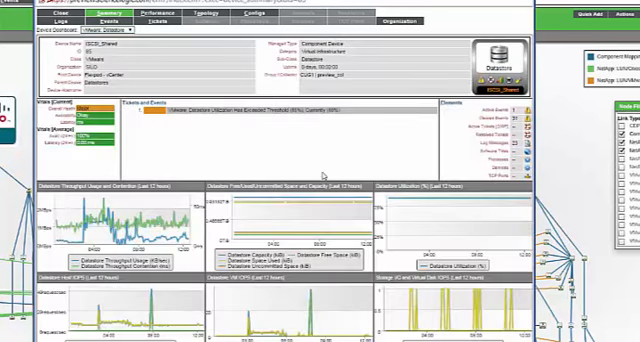
mouse_move(224, 118)
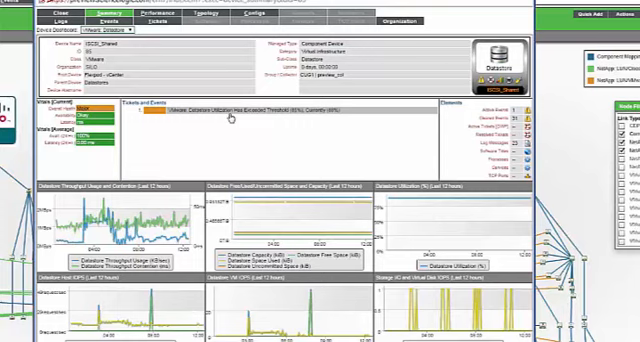
mouse_move(230, 118)
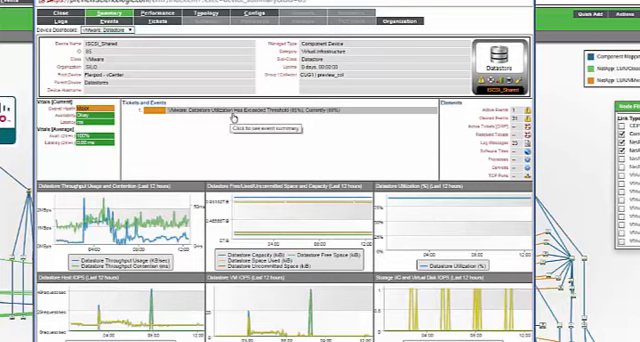
mouse_move(166, 144)
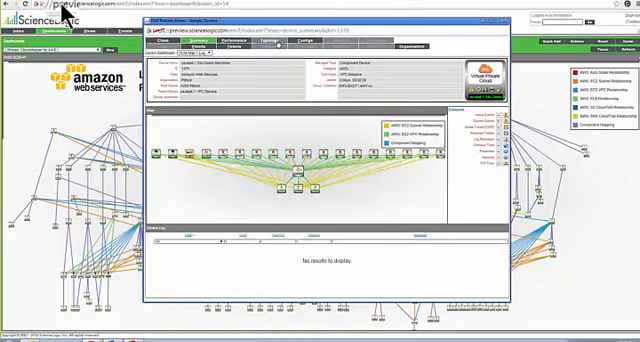
click(254, 40)
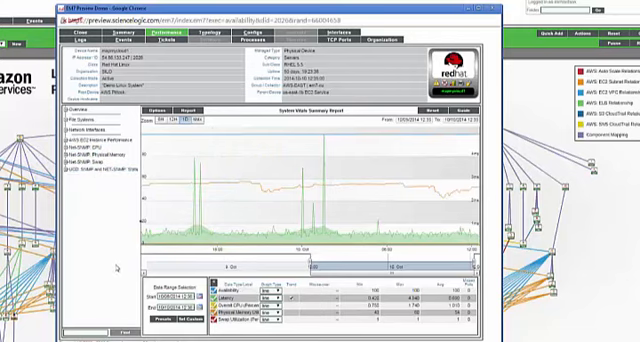
mouse_move(244, 188)
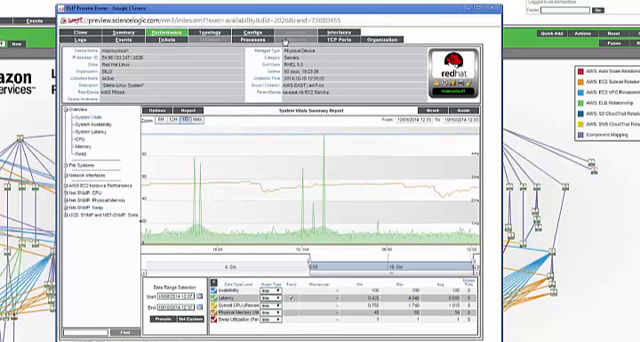
Step: Return to the deployment map, show the AWS service's component map and drill into a component device
click(244, 36)
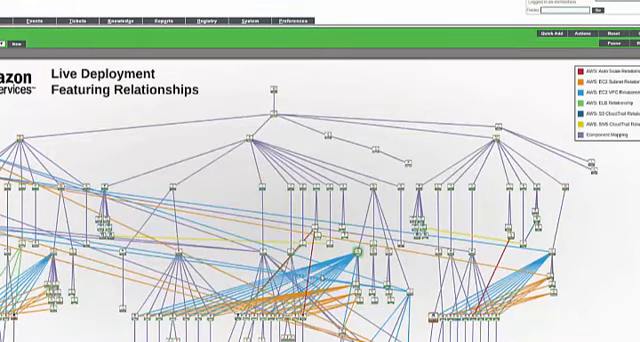
mouse_move(350, 258)
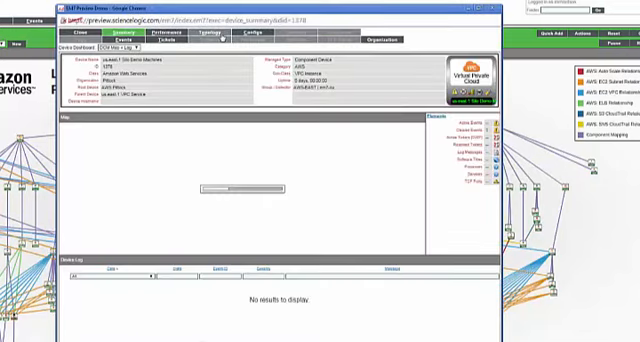
click(212, 40)
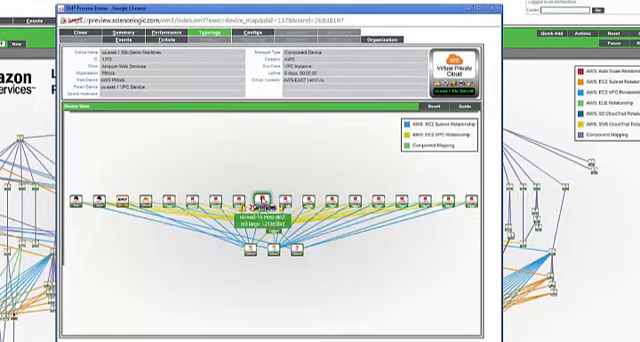
click(268, 200)
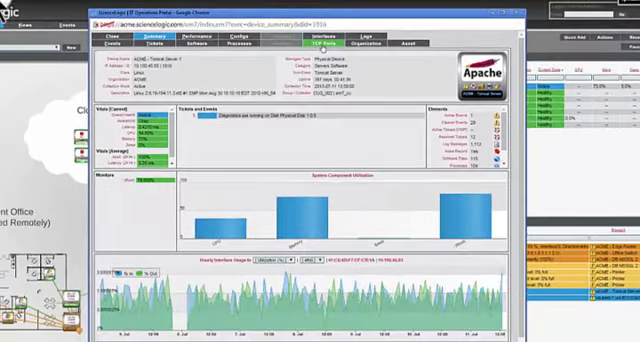
click(328, 40)
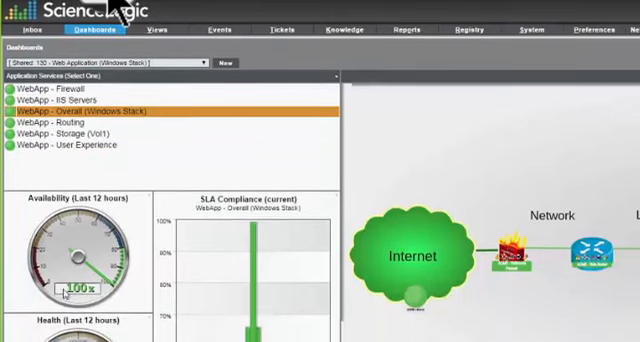
Step: Scroll down the WebApp Storage dashboard to reveal the SLA compliance chart and service map
scroll(down, 3)
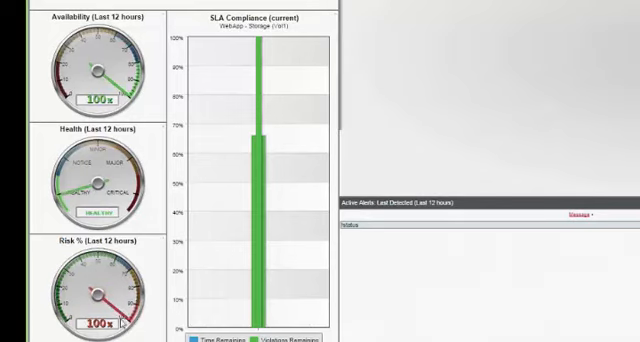
mouse_move(104, 62)
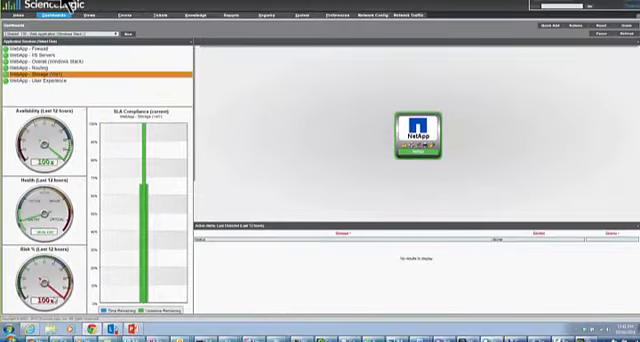
Step: Select the storage service in the dashboard map to show its IT Service Summary
click(96, 64)
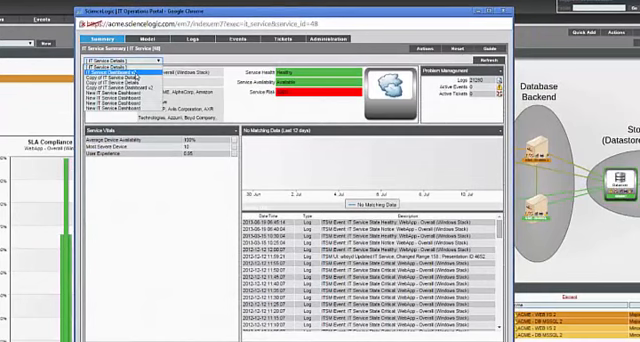
Step: Switch the IT Service Summary to its availability and performance history charts
click(124, 80)
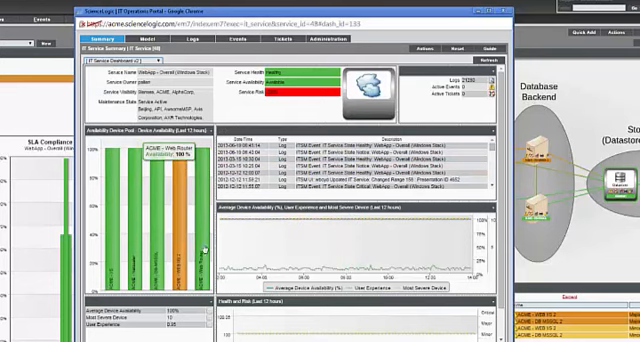
mouse_move(124, 188)
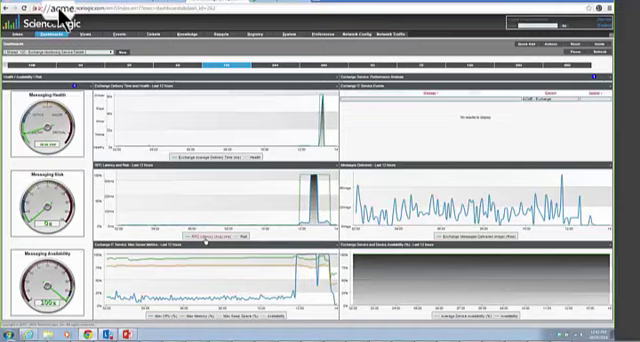
mouse_move(308, 186)
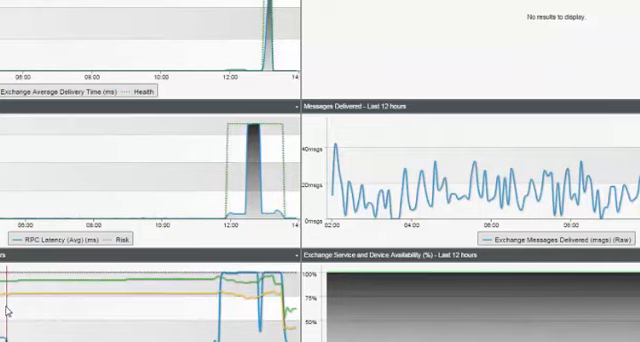
mouse_move(256, 318)
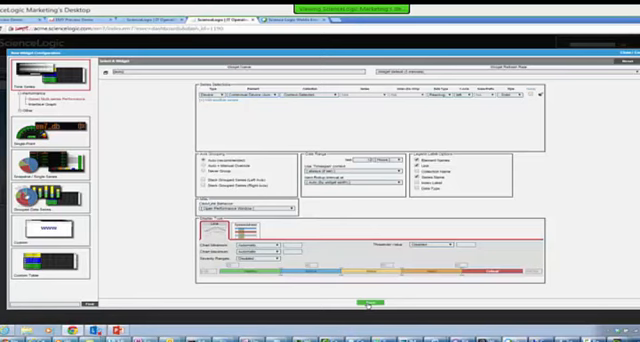
Step: Save the widget configuration and return to the new dashboard with its bar chart and graph widgets
click(368, 302)
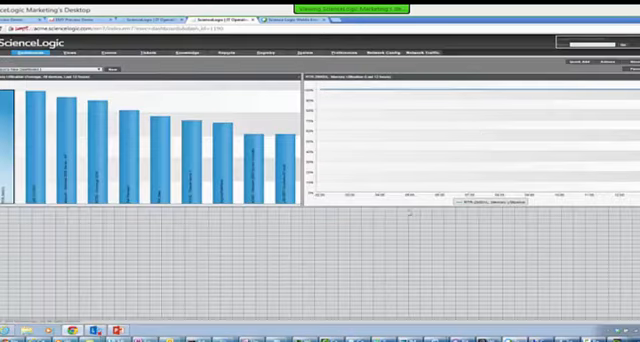
mouse_move(96, 140)
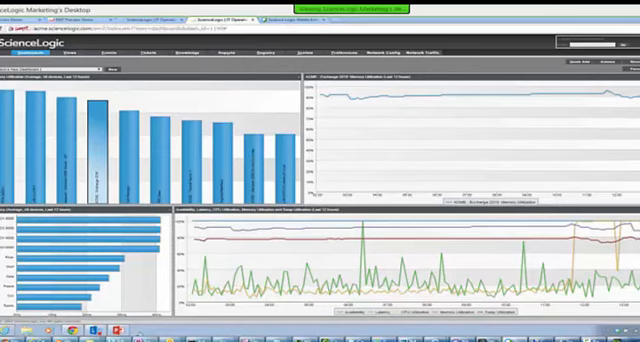
click(96, 330)
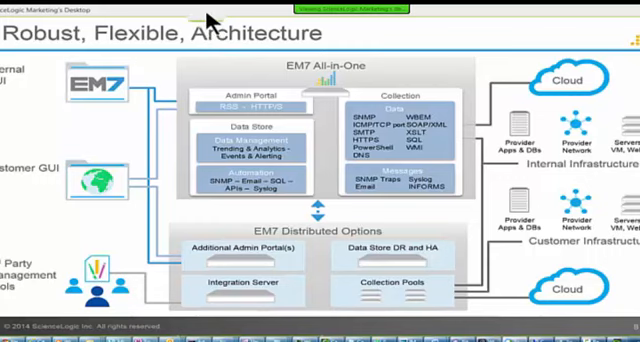
mouse_move(398, 306)
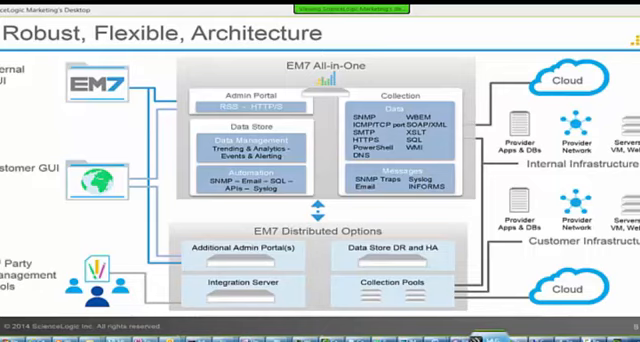
key(win+l)
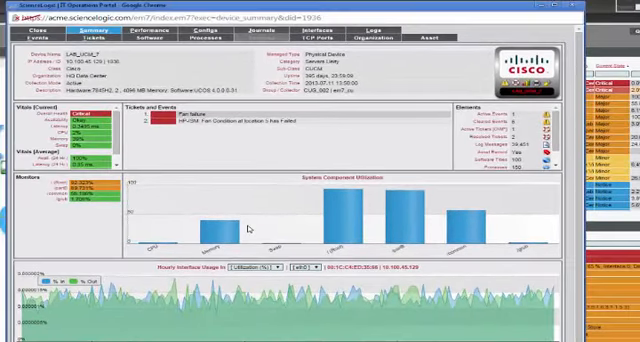
mouse_move(250, 226)
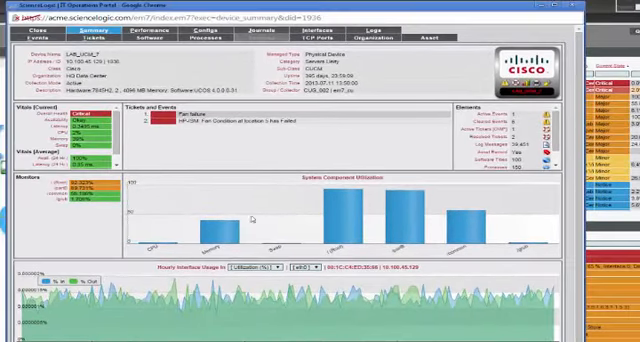